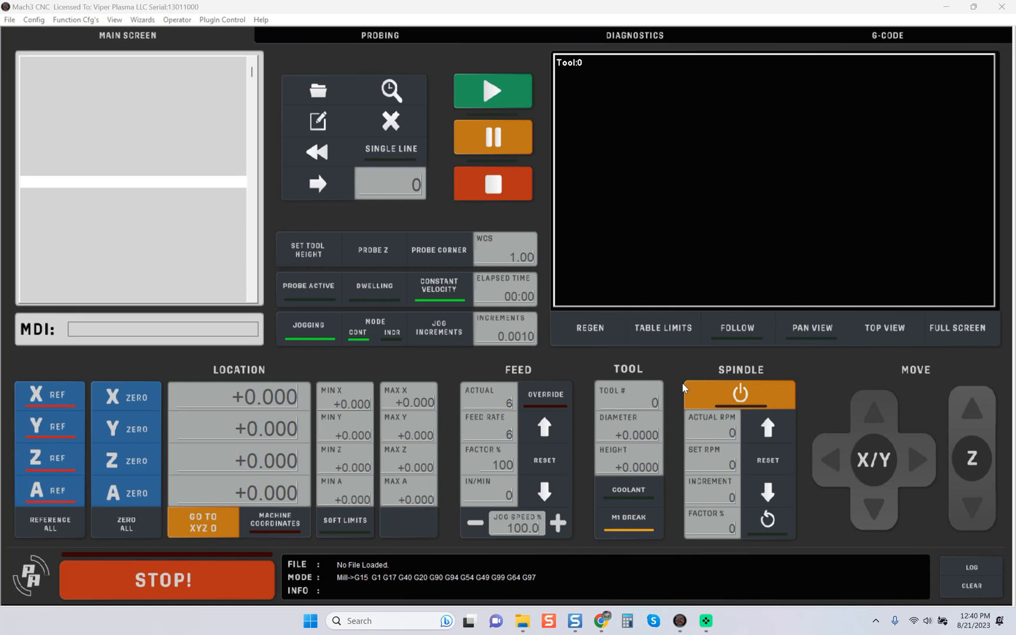
mouse_move(596, 280)
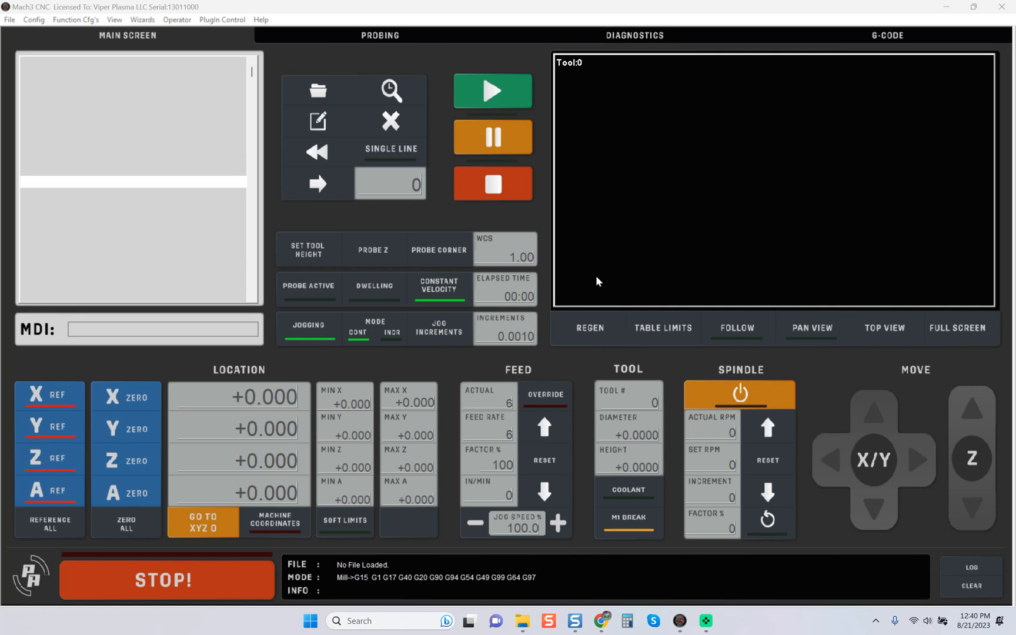
Step: Check Mach3's Restore Settings window under Operator and close it without restoring
click(176, 20)
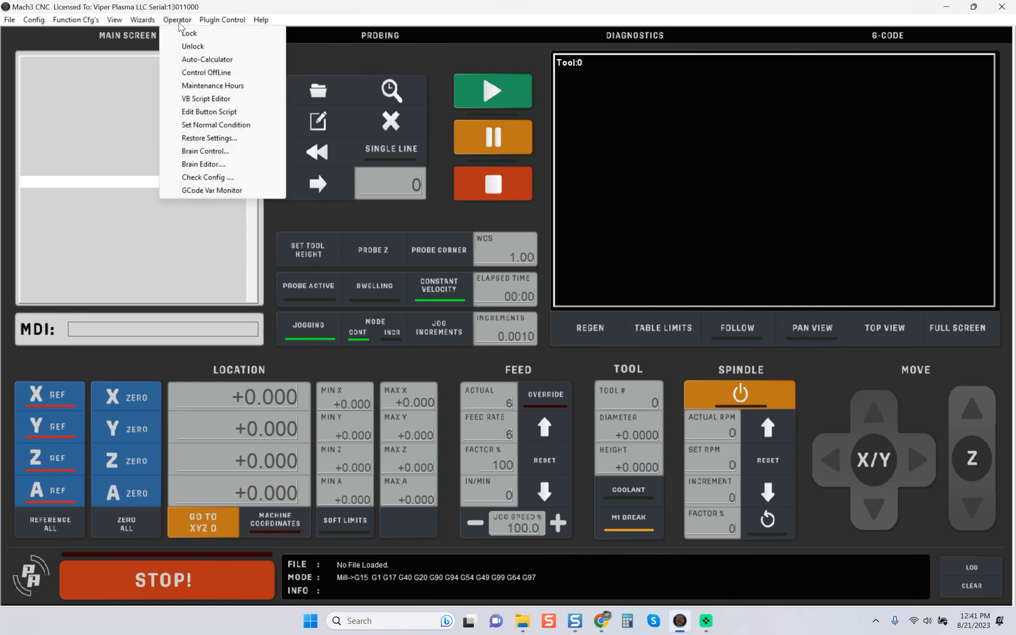
mouse_move(209, 139)
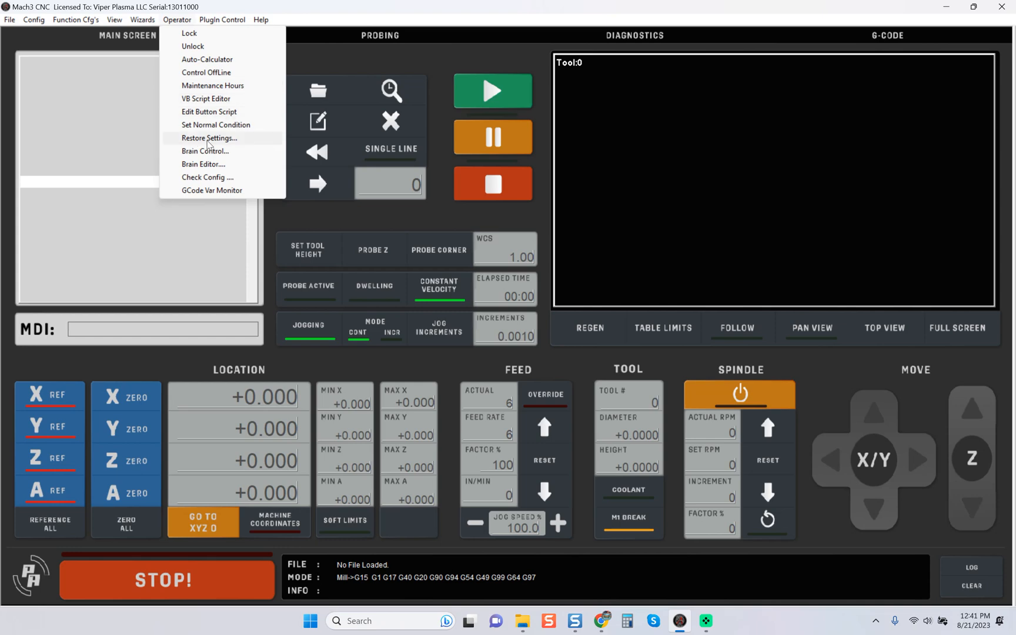
click(209, 138)
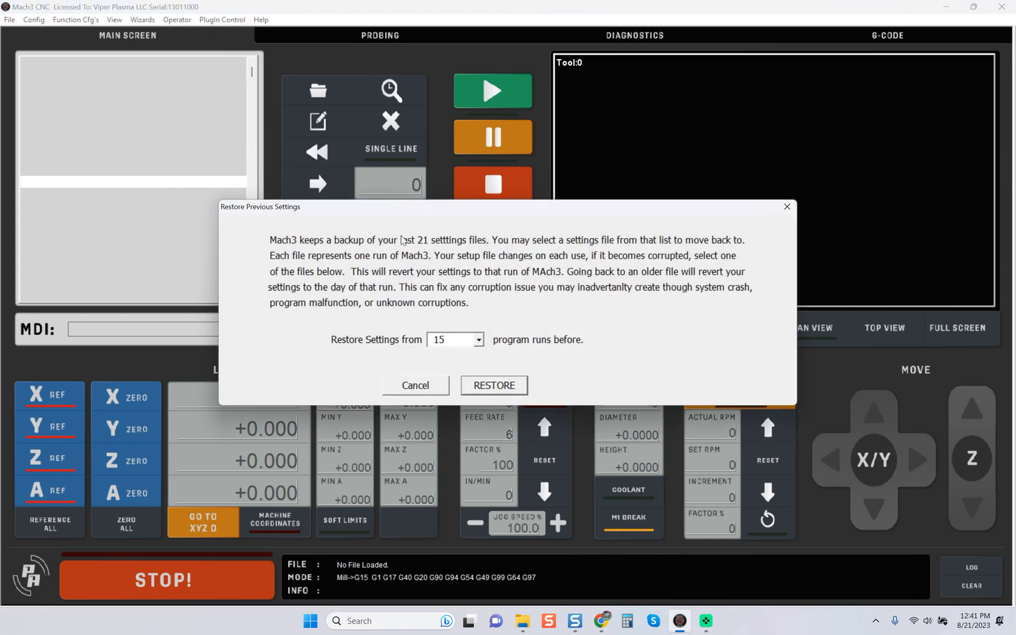
click(478, 340)
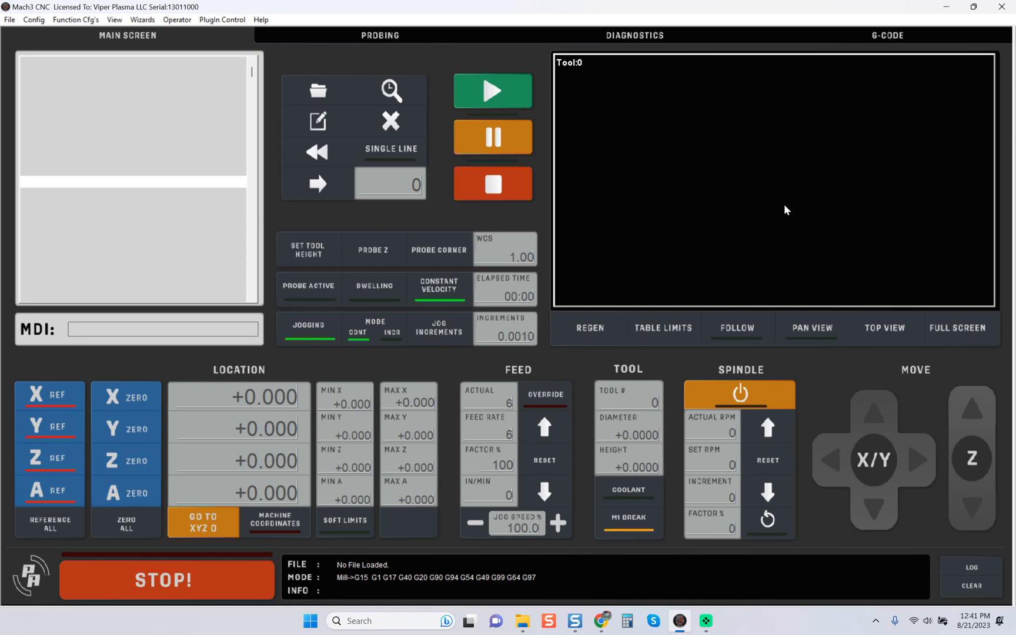
mouse_move(579, 484)
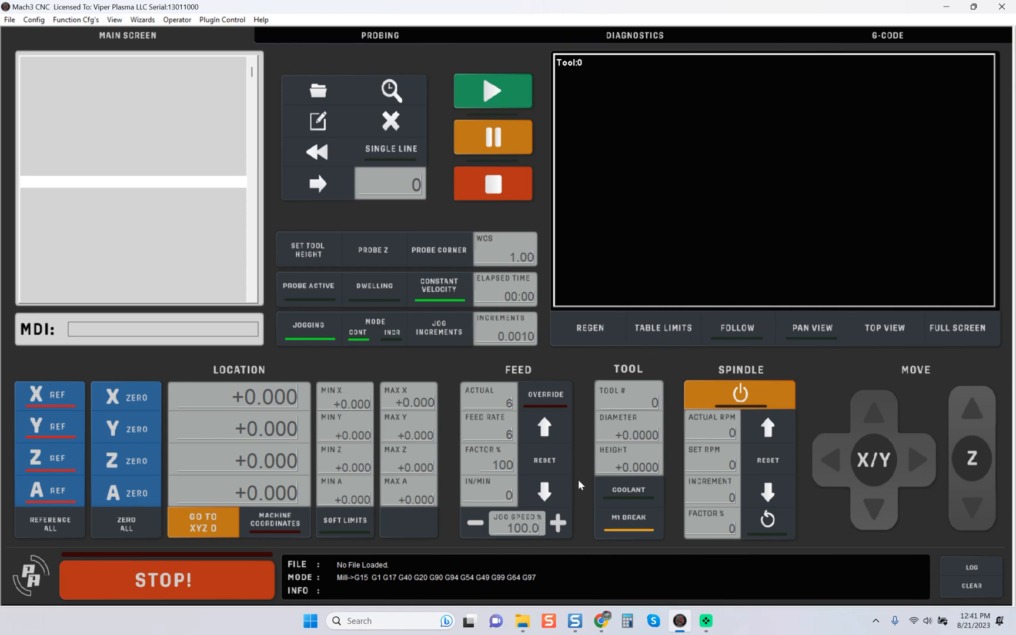
Step: Browse C:\Mach3\xmlbackups in File Explorer to confirm the backups, then return to the Mach3 folder
click(522, 621)
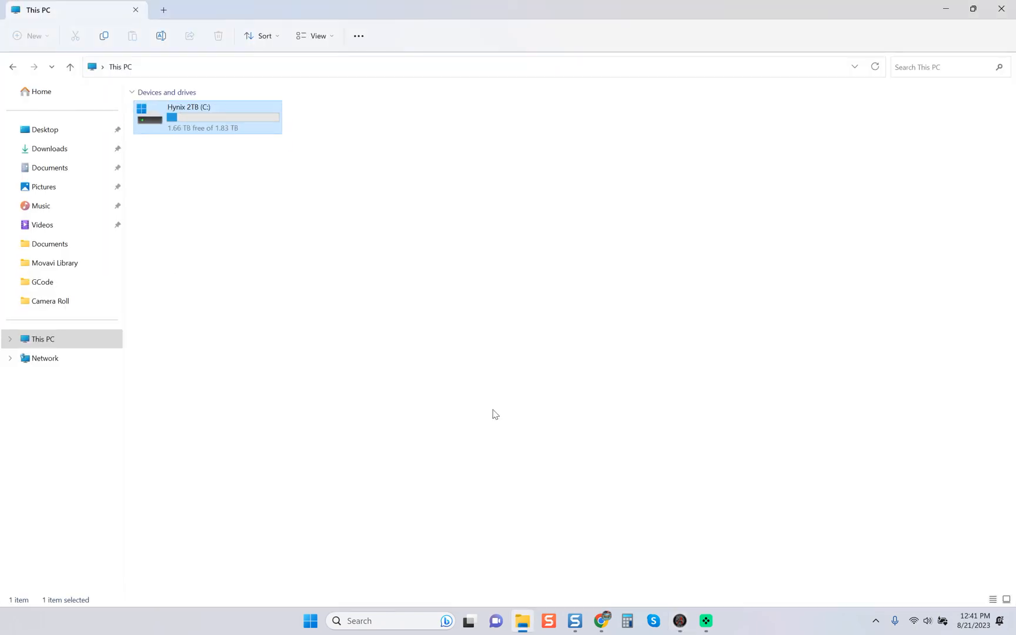
mouse_move(429, 364)
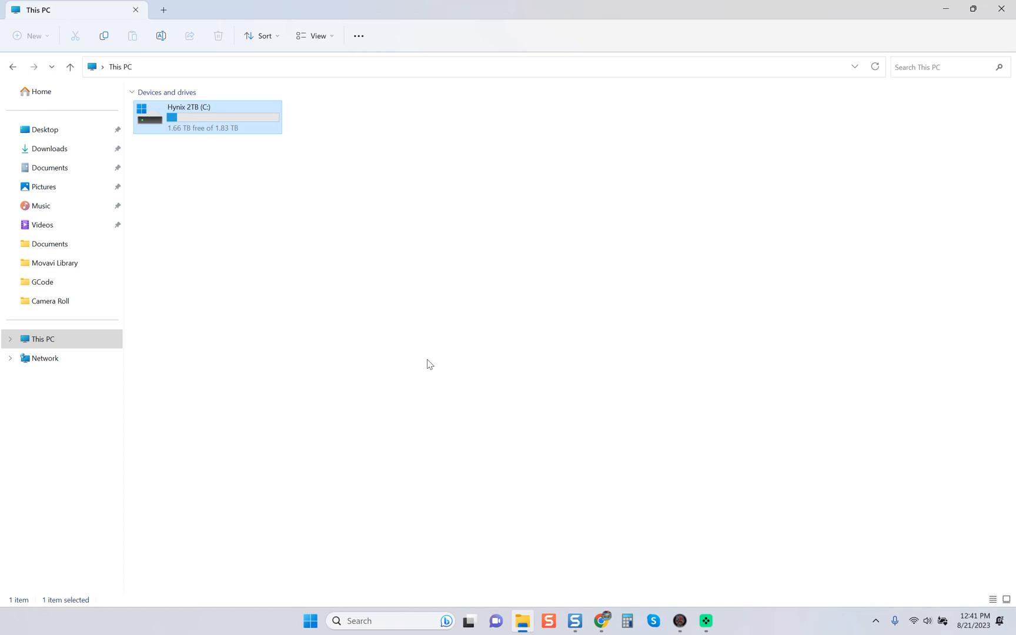
mouse_move(233, 210)
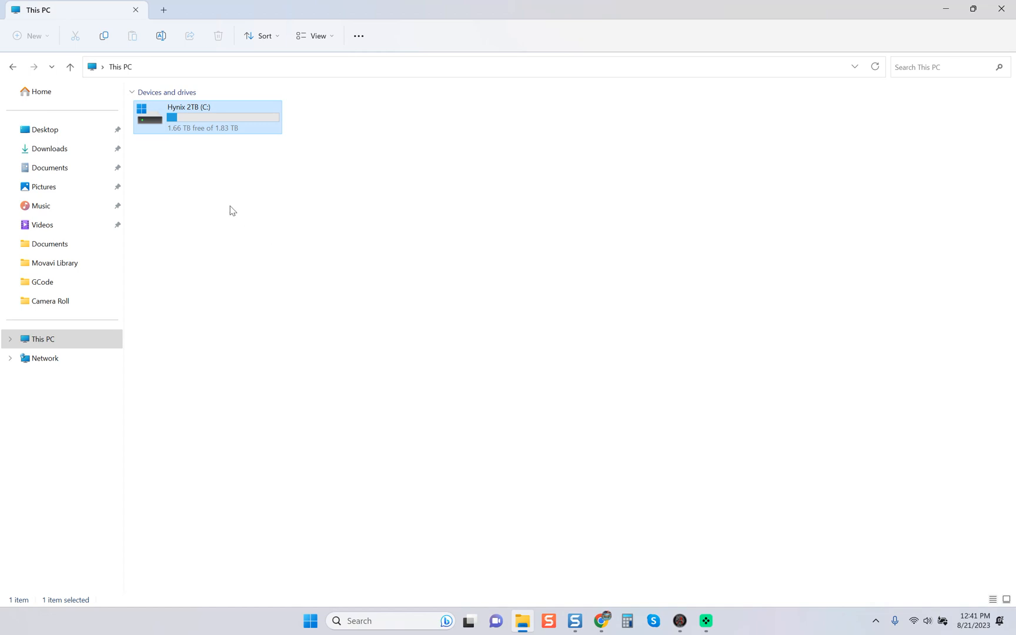
mouse_move(184, 127)
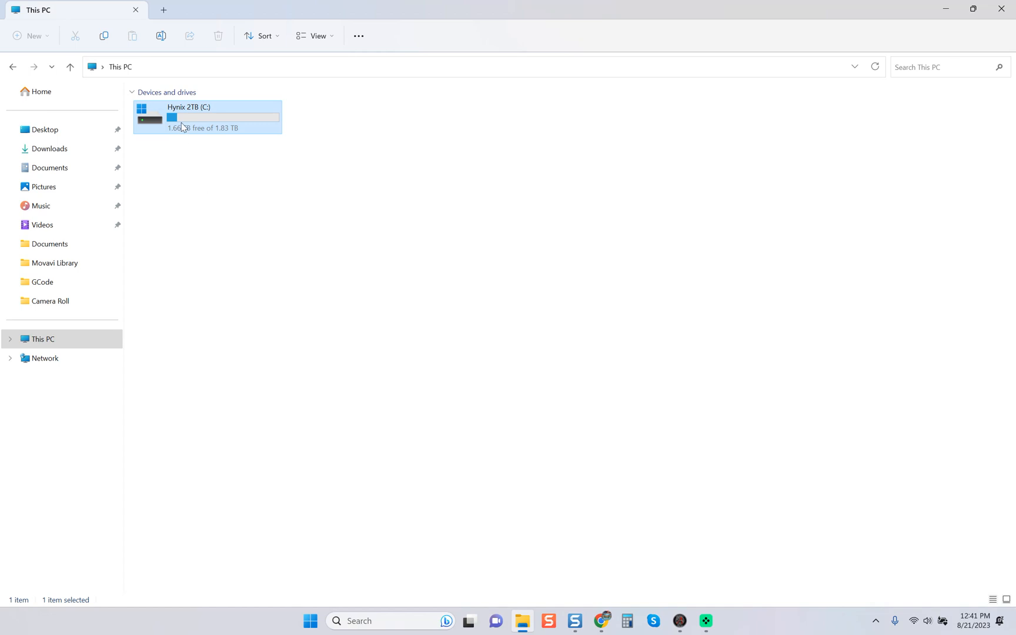
double_click(188, 117)
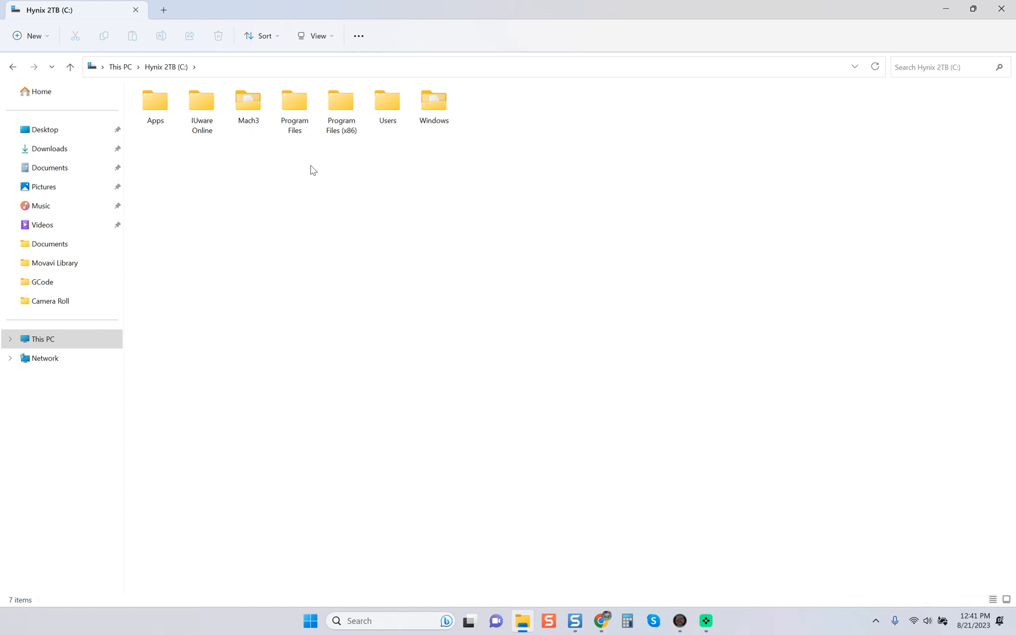
double_click(248, 101)
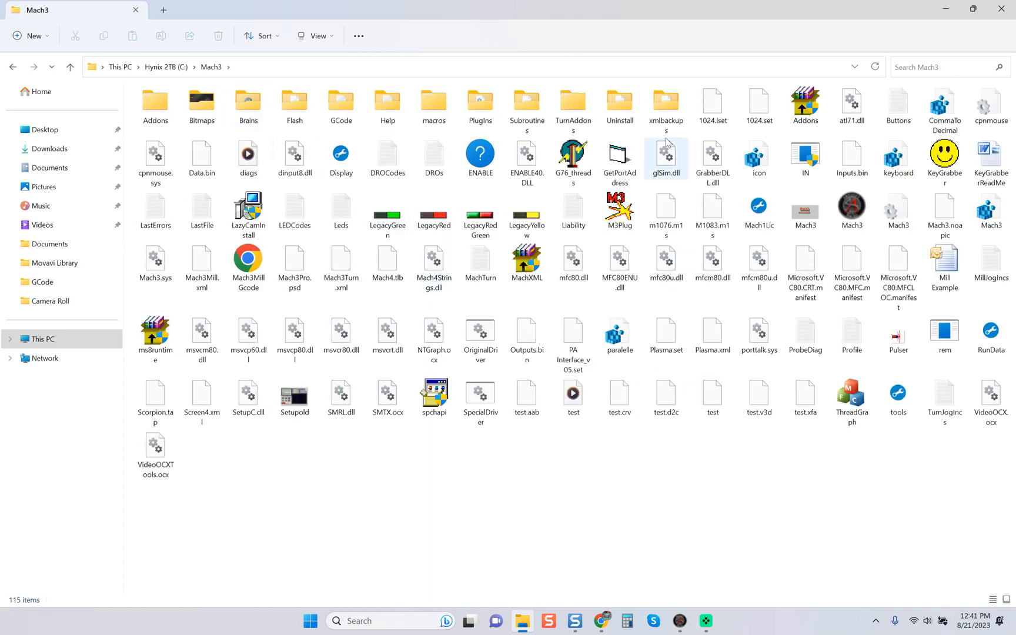
mouse_move(666, 107)
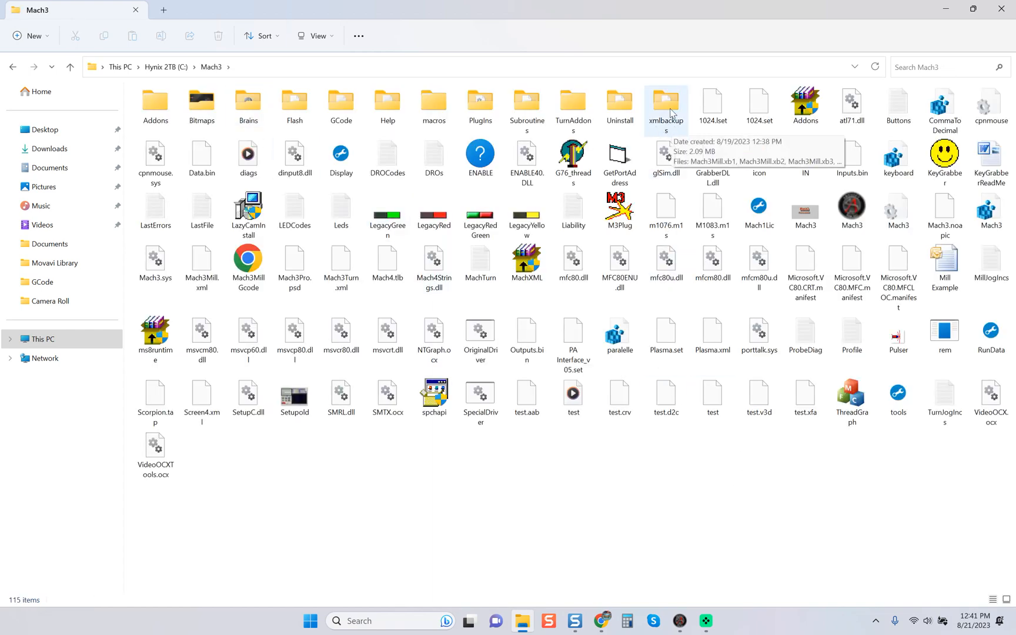
double_click(665, 103)
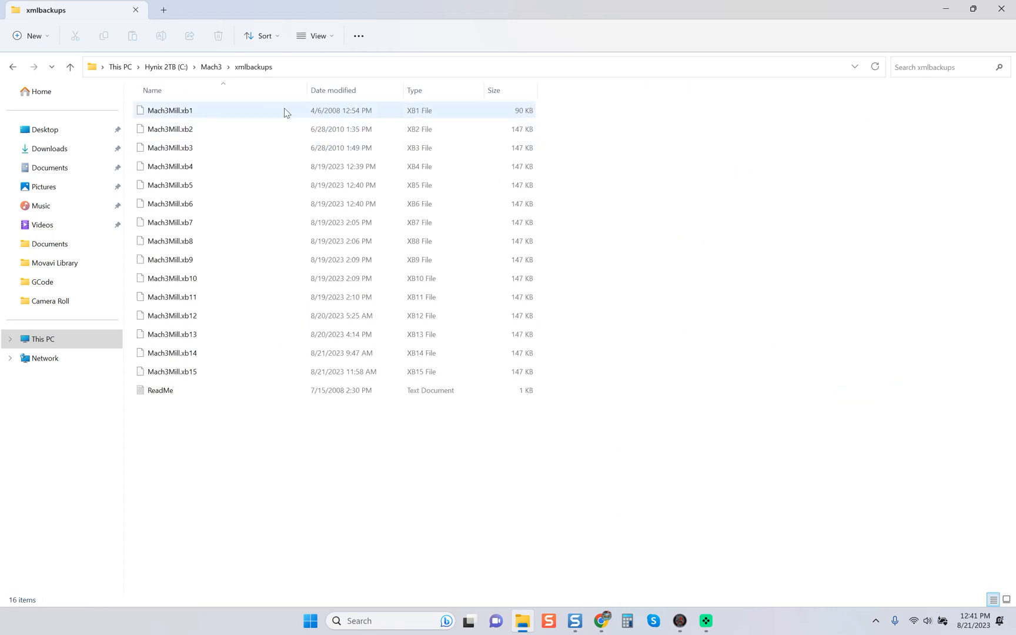
click(172, 353)
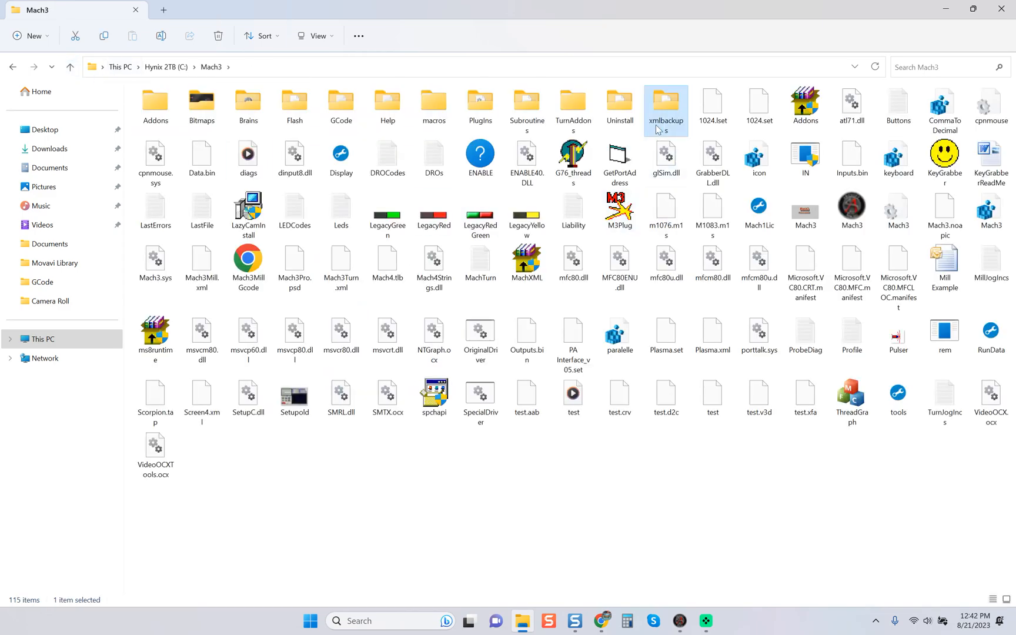
mouse_move(665, 120)
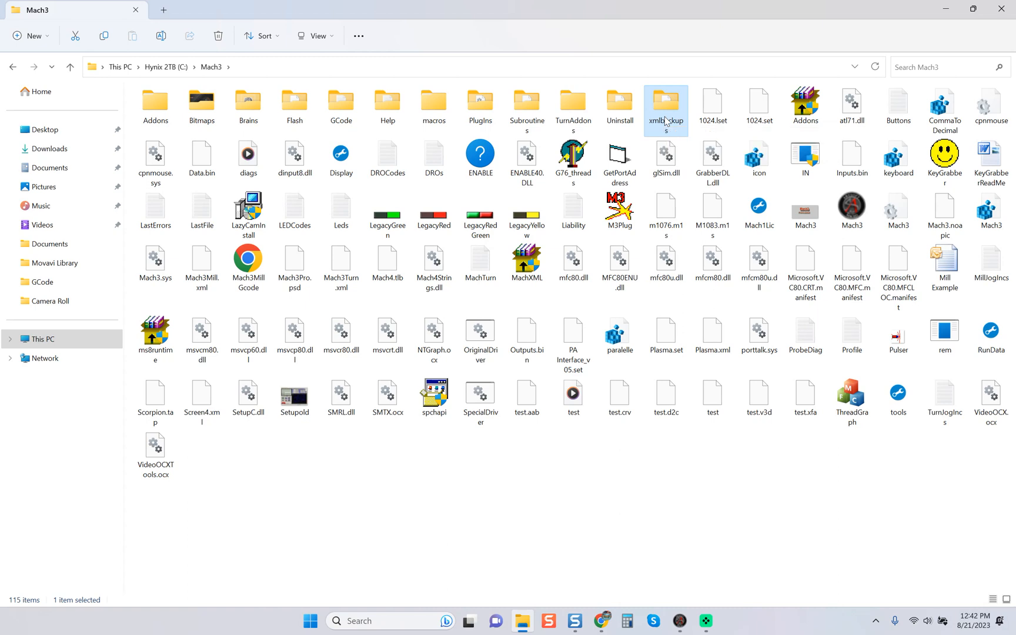
Step: Compress the xmlbackups folder into a zipped folder via Send to
right_click(665, 106)
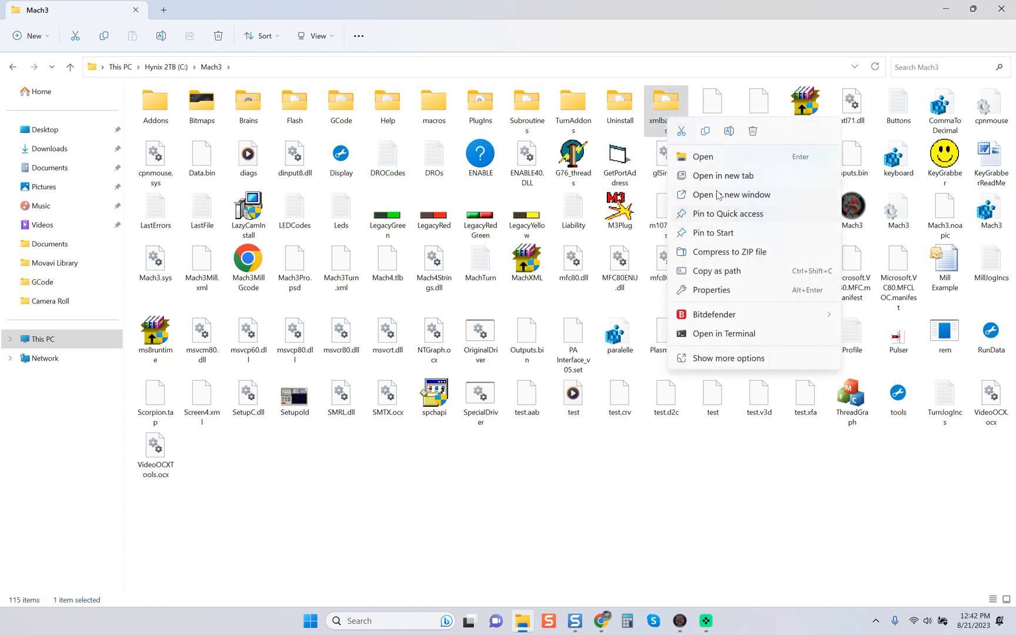
mouse_move(717, 343)
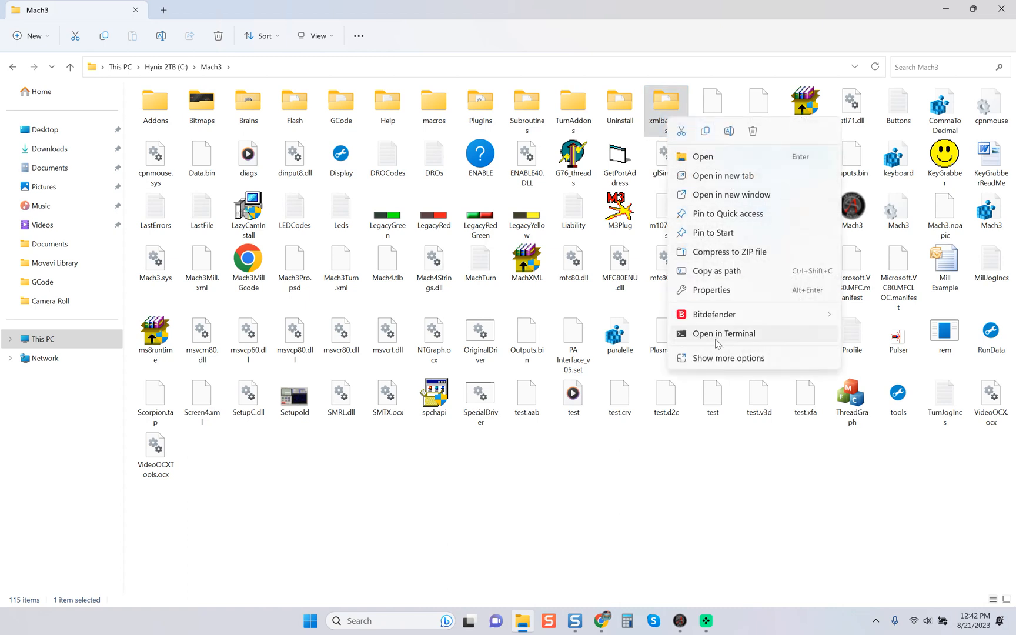
mouse_move(714, 361)
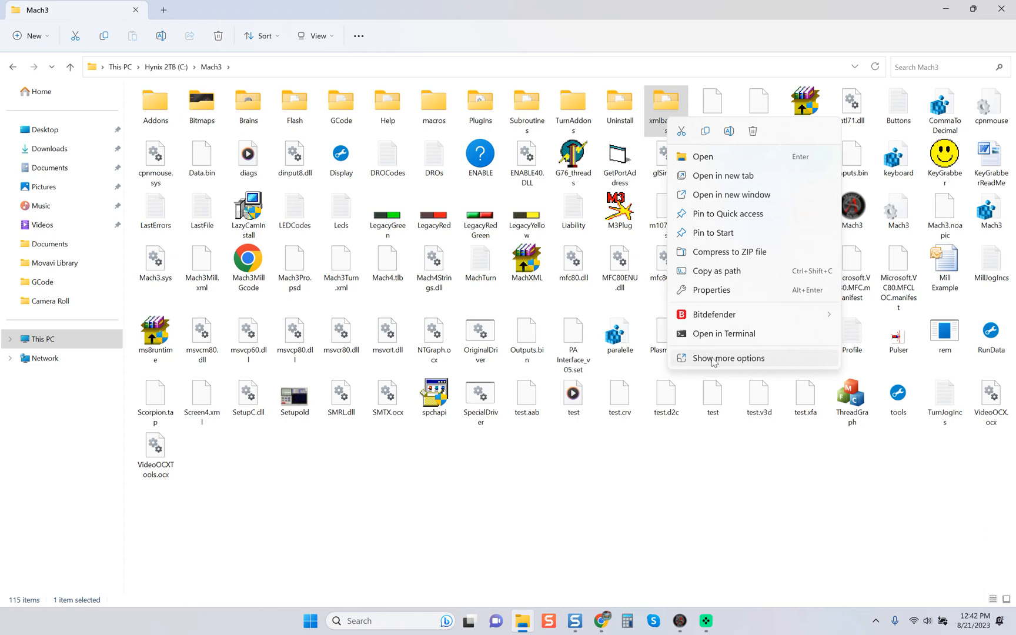
click(728, 357)
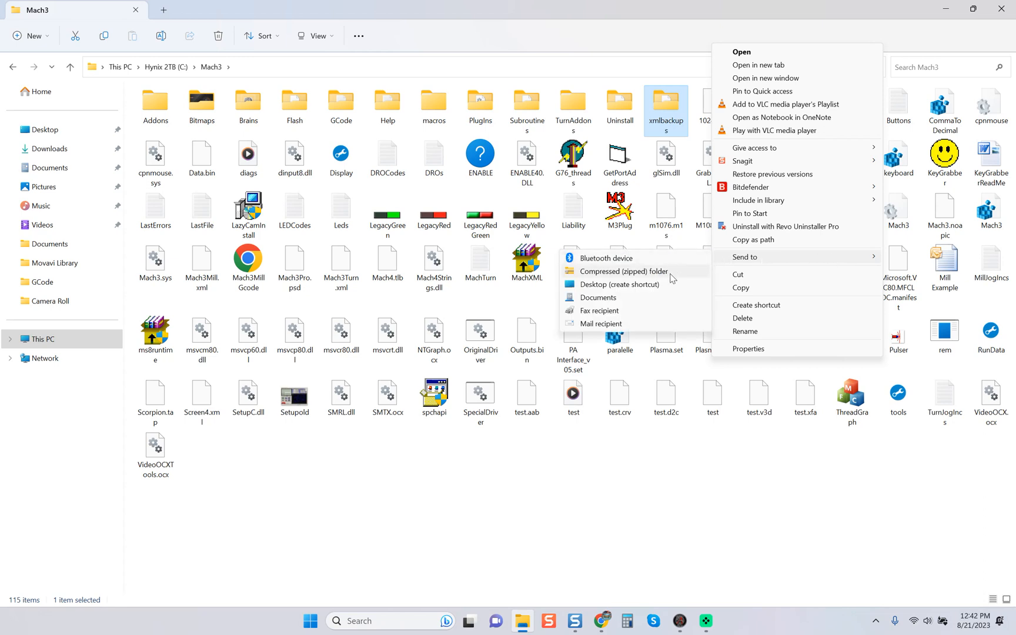
click(622, 271)
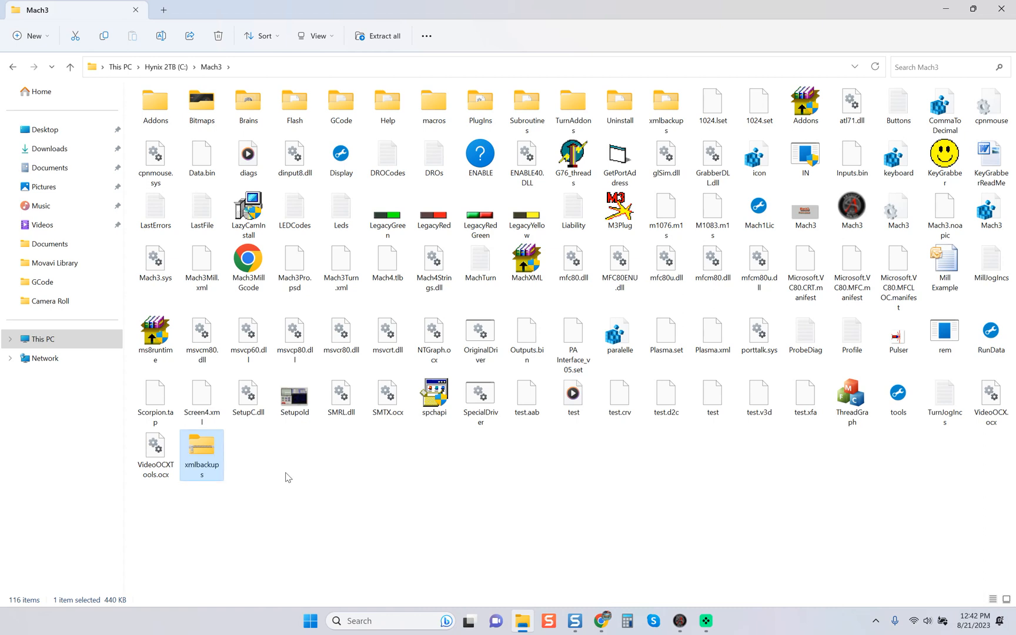
mouse_move(205, 460)
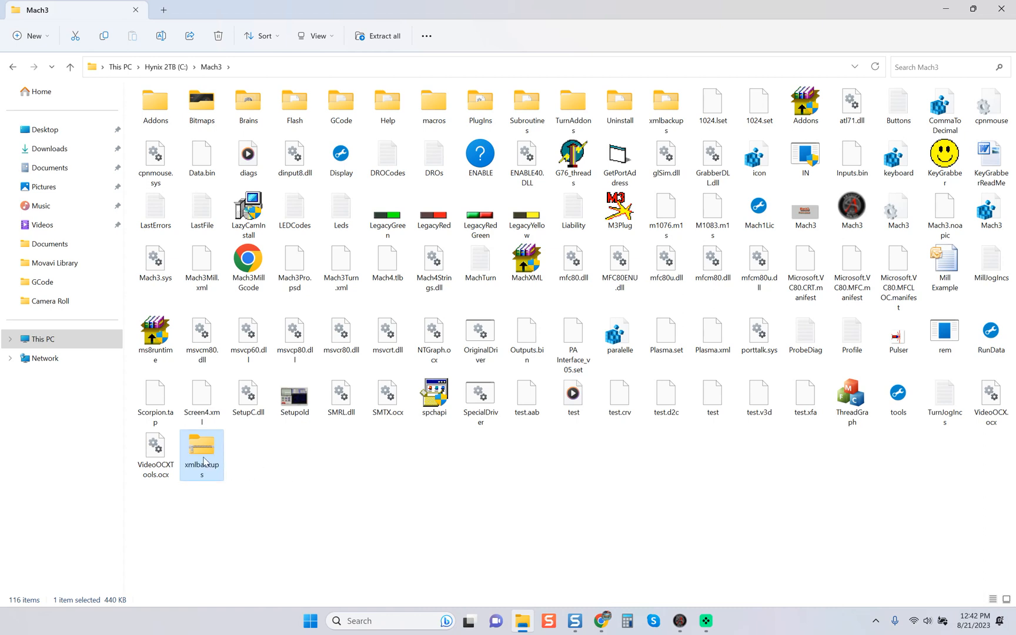
mouse_move(214, 454)
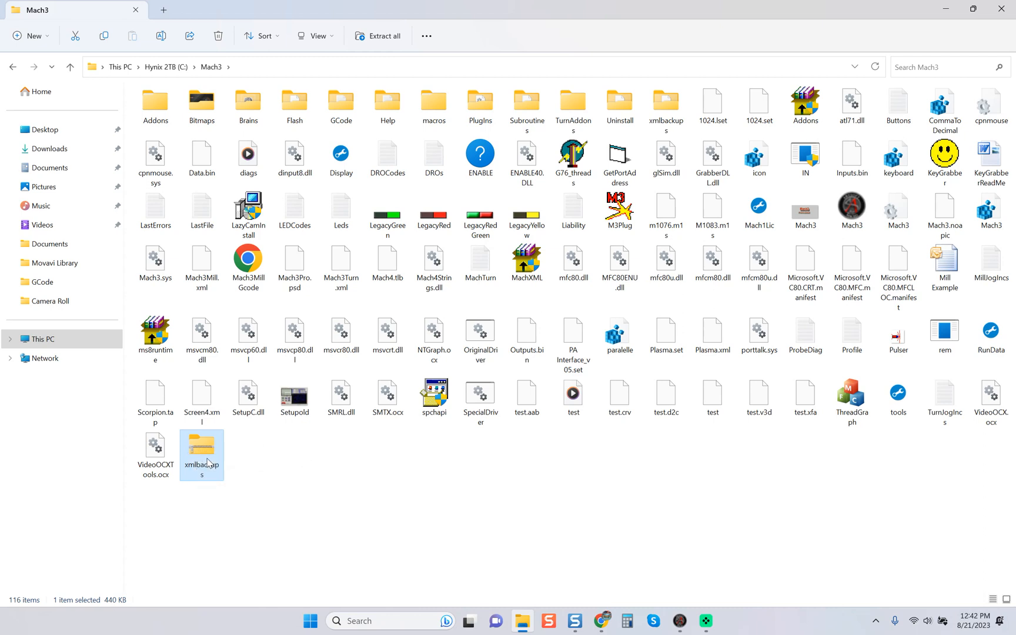
Step: Verify the new xmlbackups zip contains the Mach3Mill backups, then go back up to Mach3
double_click(202, 450)
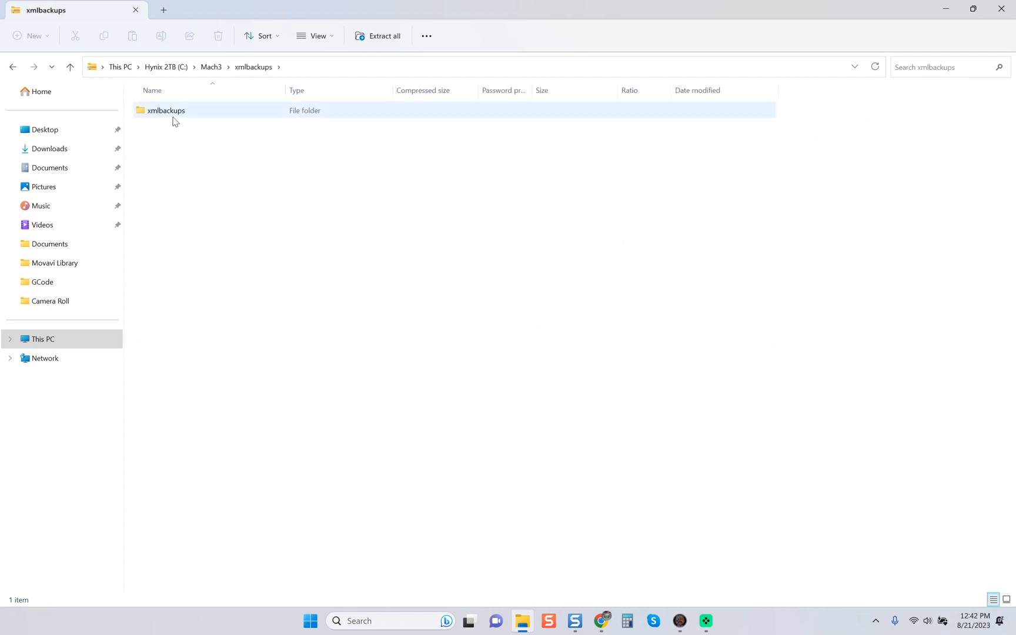
double_click(165, 110)
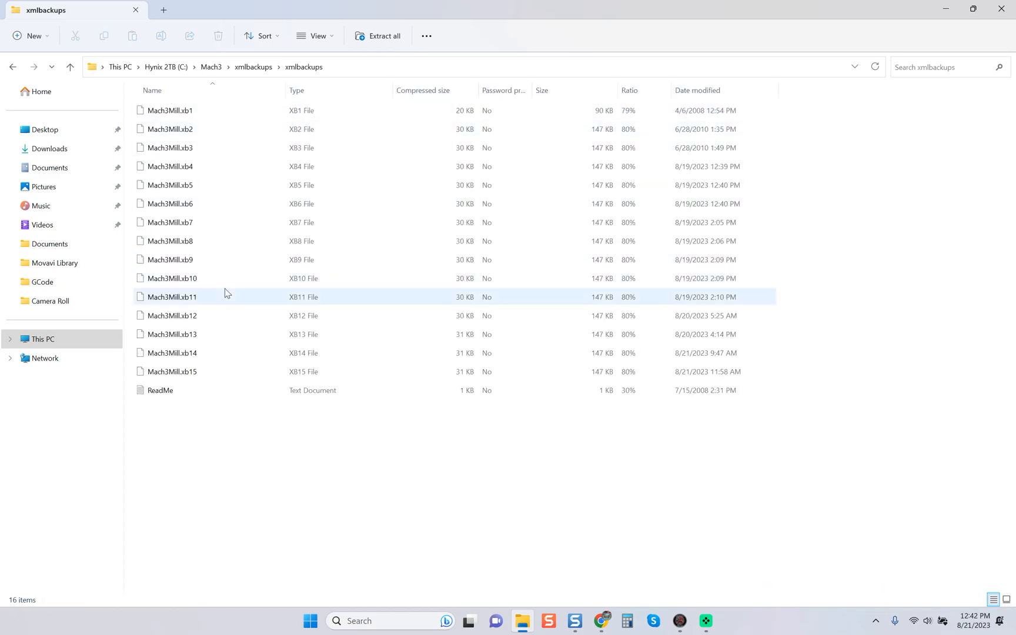
click(70, 67)
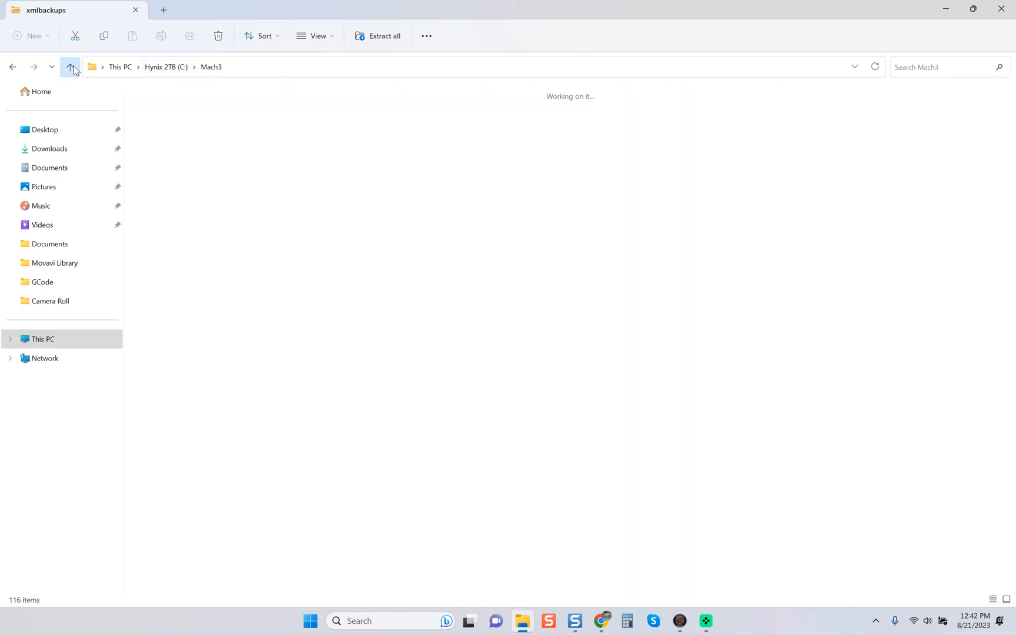
click(71, 67)
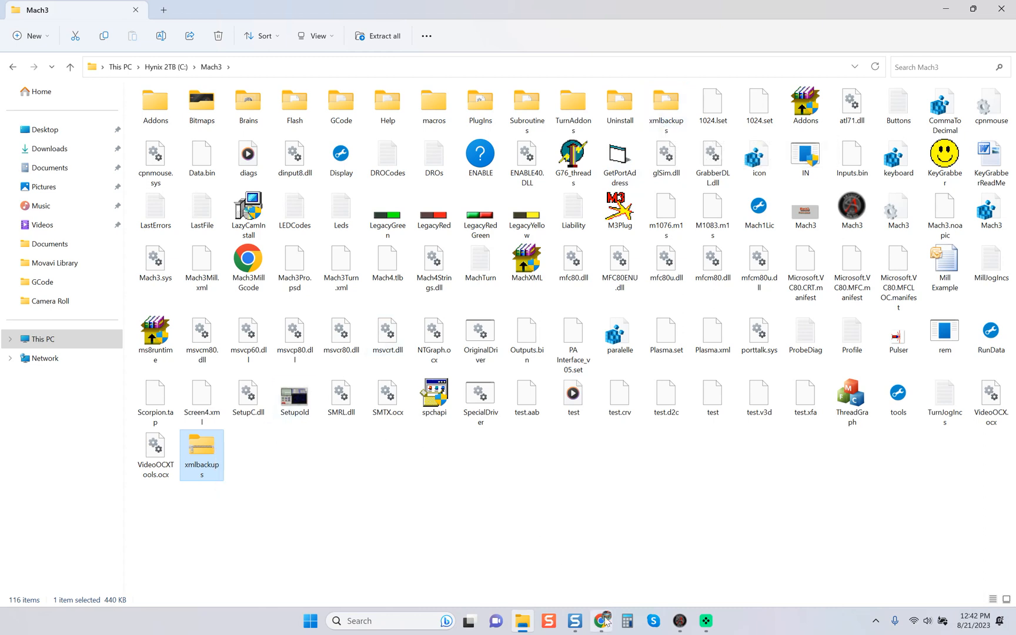
Step: Attach xmlbackups.zip to the new Gmail message in Chrome
click(601, 620)
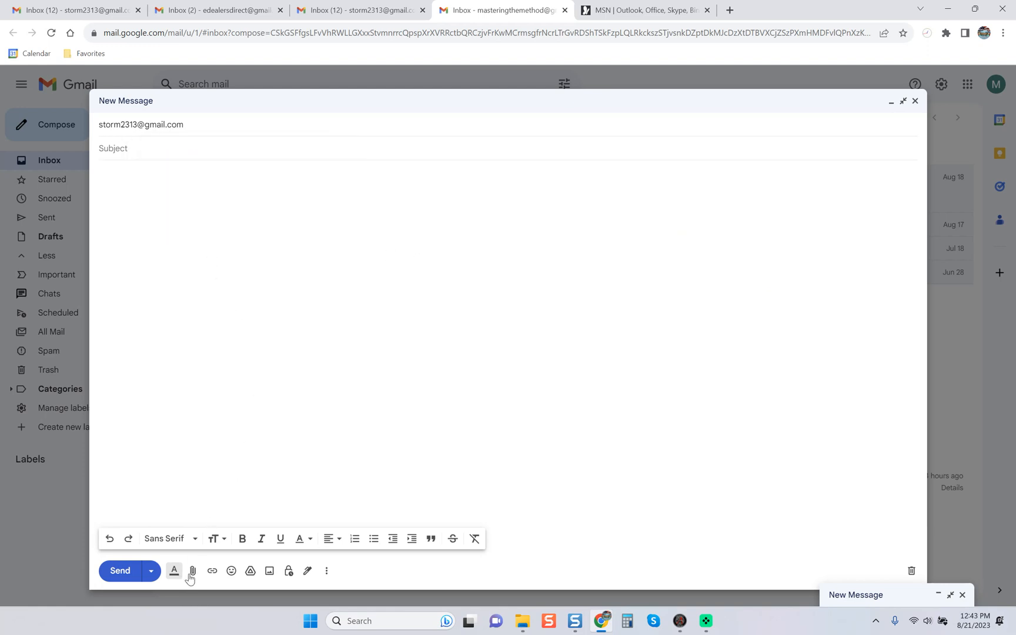
click(191, 571)
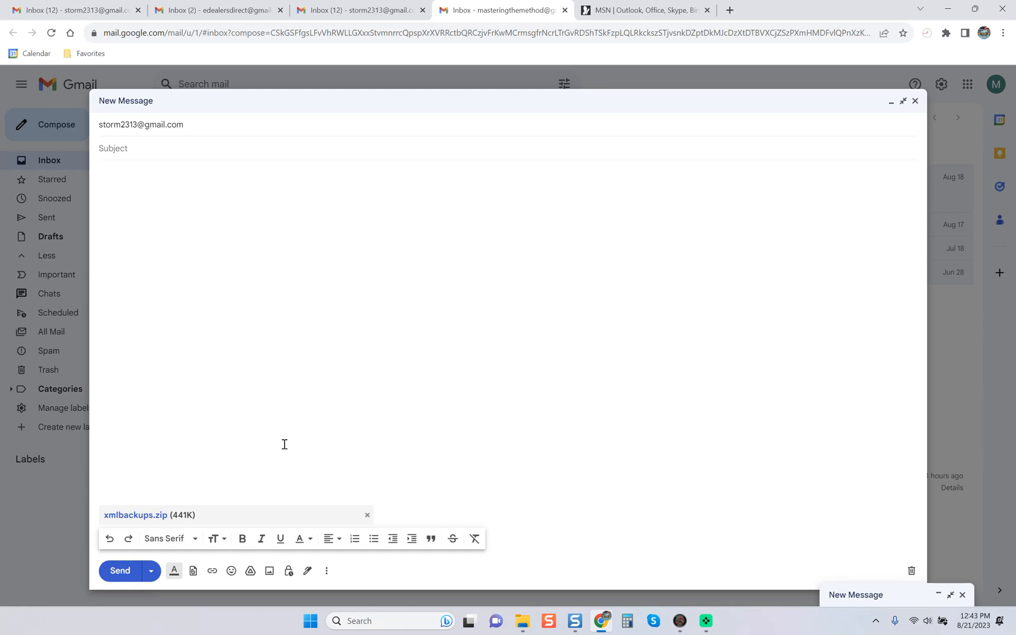
click(98, 171)
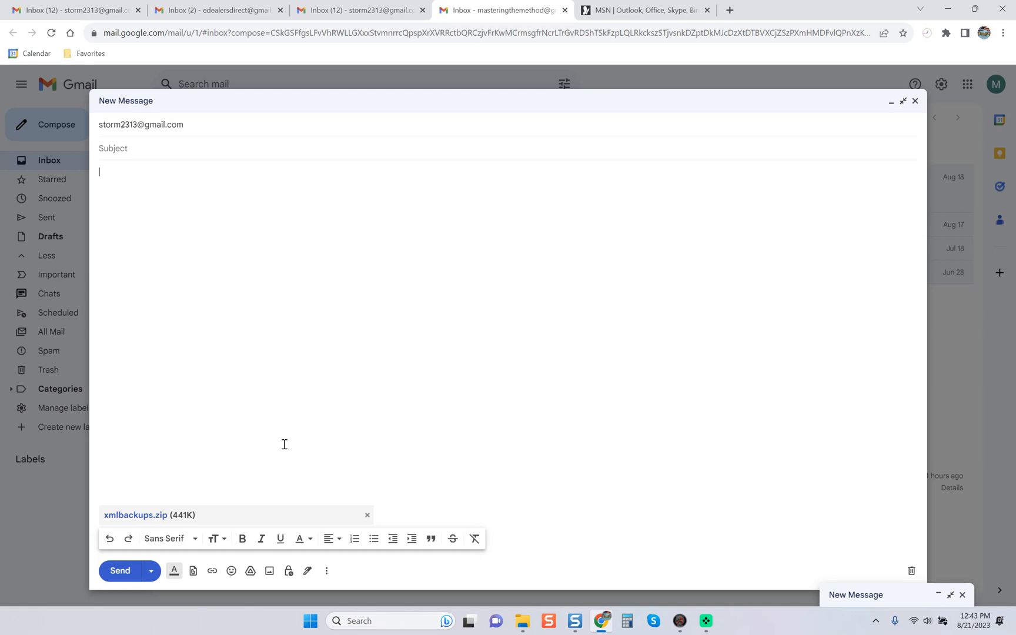
mouse_move(289, 450)
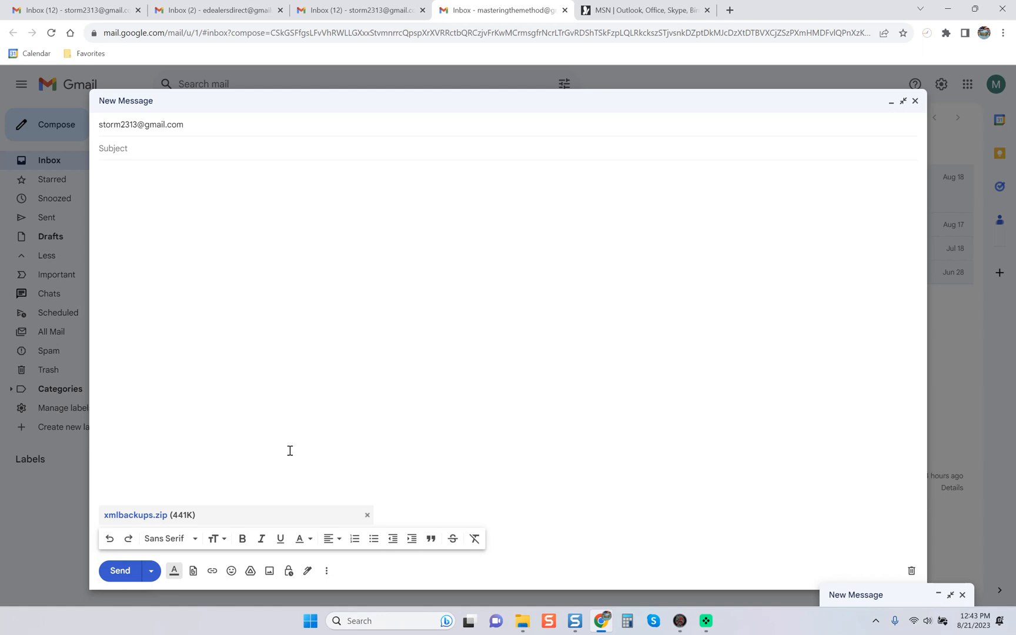
mouse_move(275, 107)
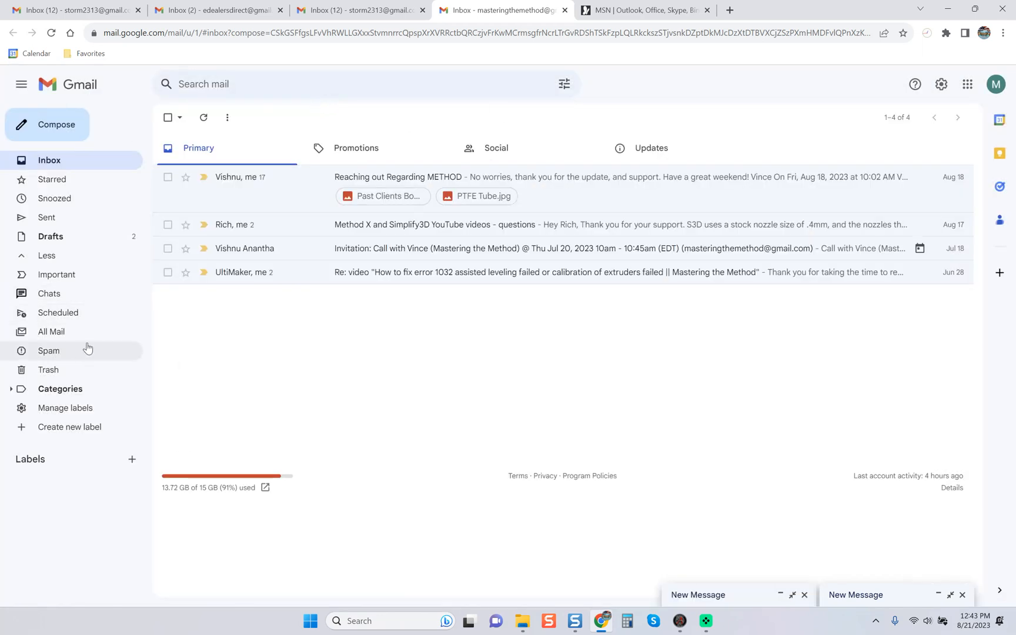
mouse_move(71, 350)
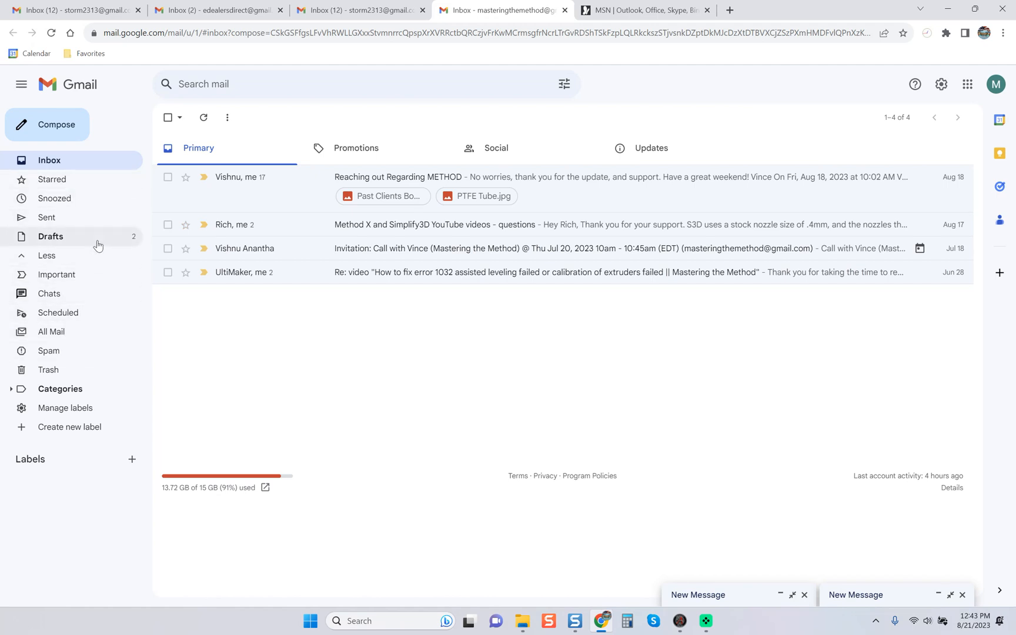
mouse_move(77, 388)
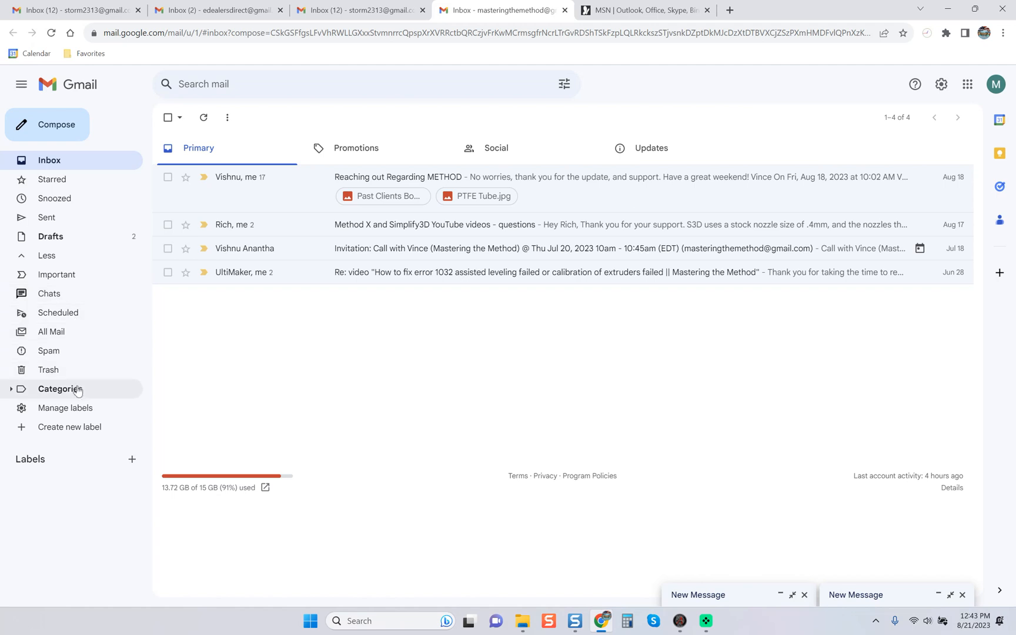
mouse_move(30, 434)
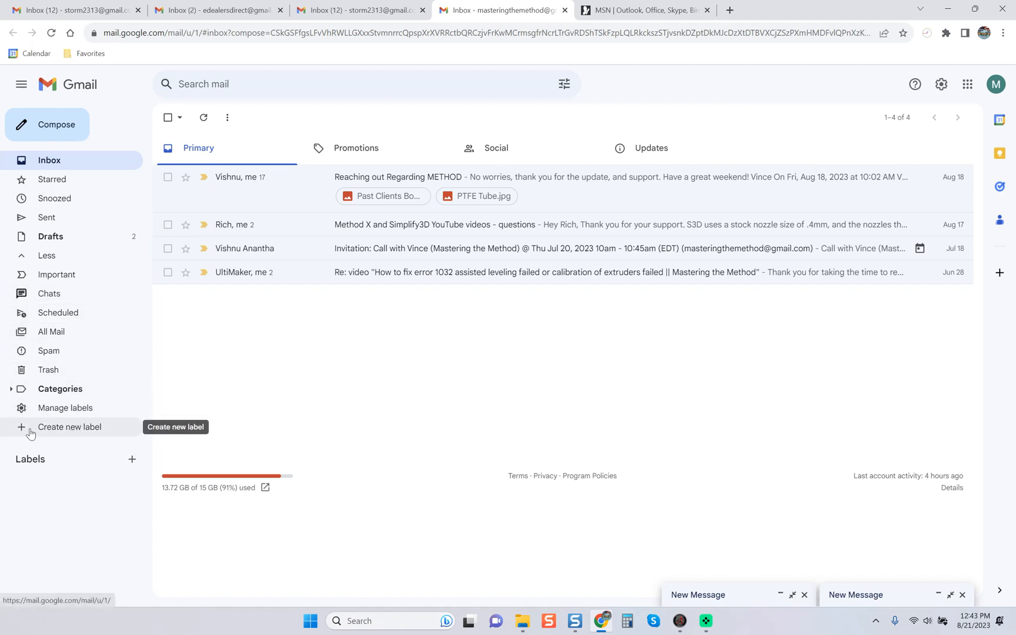
Step: Expand the Gmail Categories list, then switch back to the Mach3 folder window
click(59, 388)
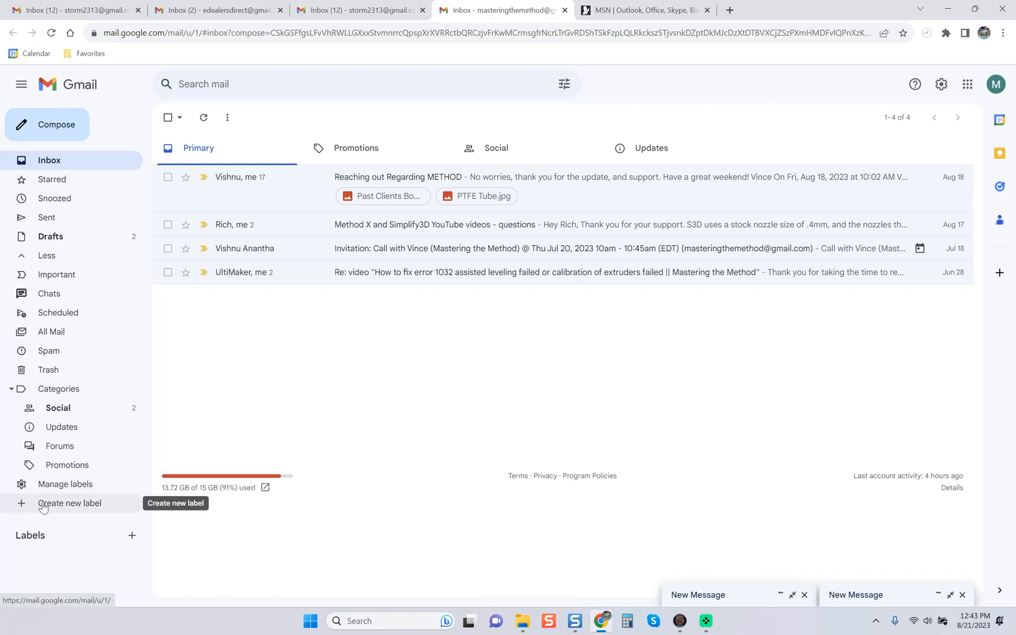
mouse_move(272, 356)
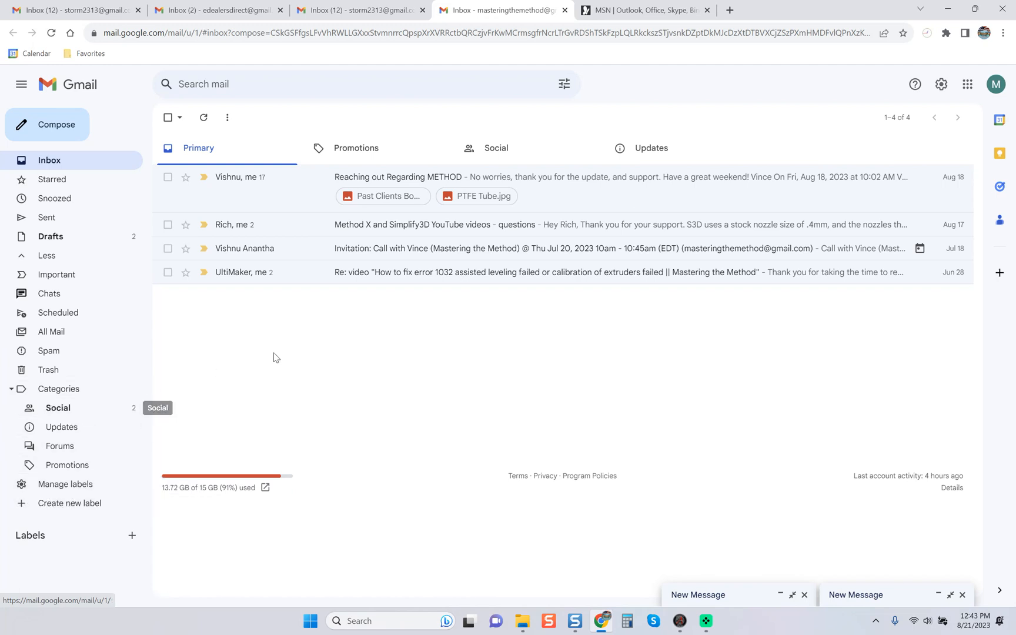
mouse_move(299, 352)
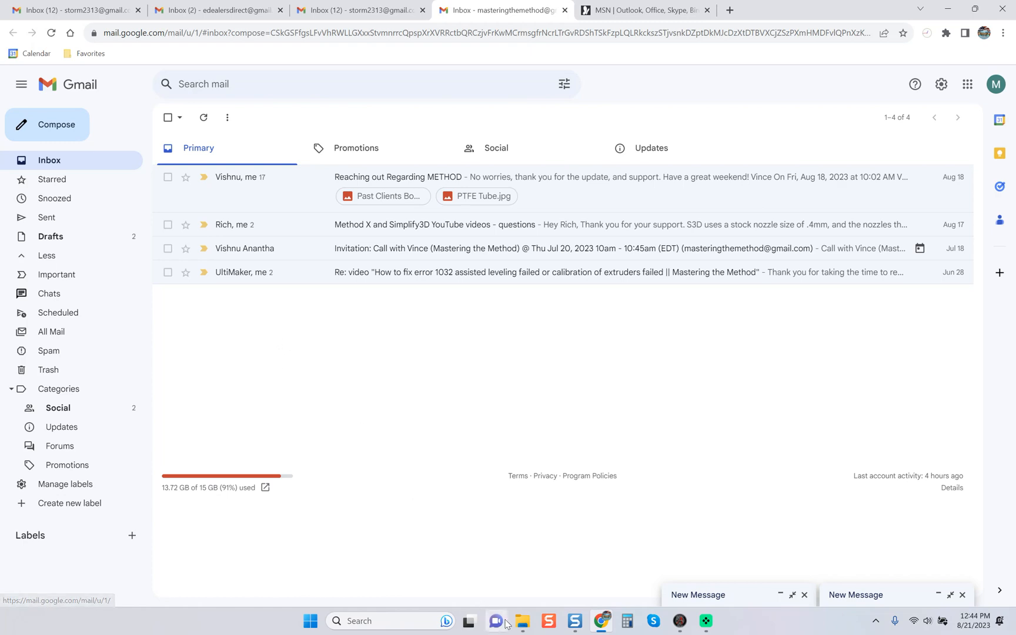
click(522, 621)
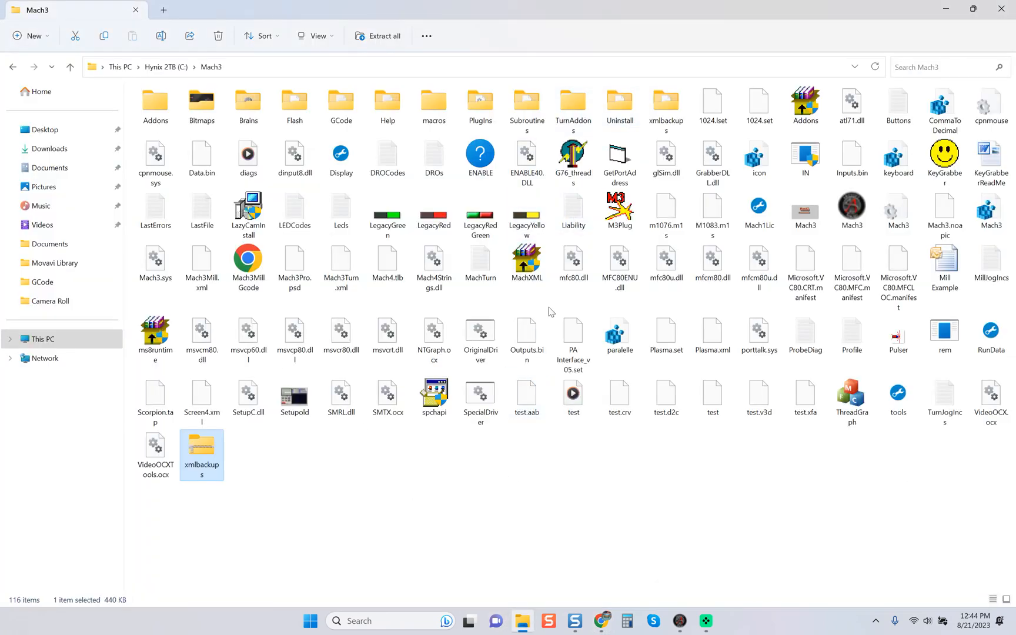
mouse_move(597, 451)
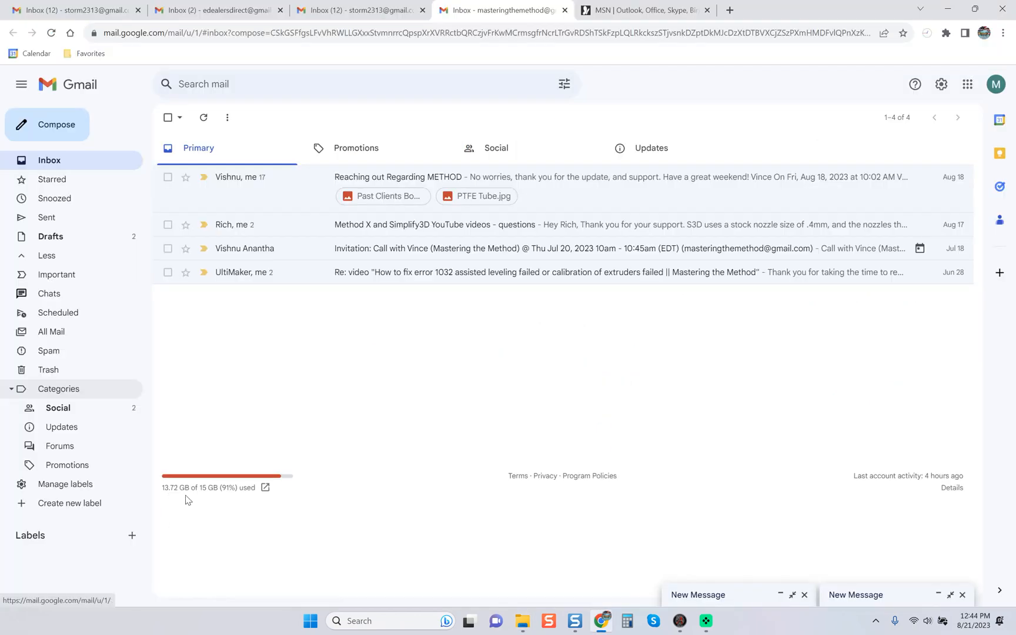
mouse_move(203, 503)
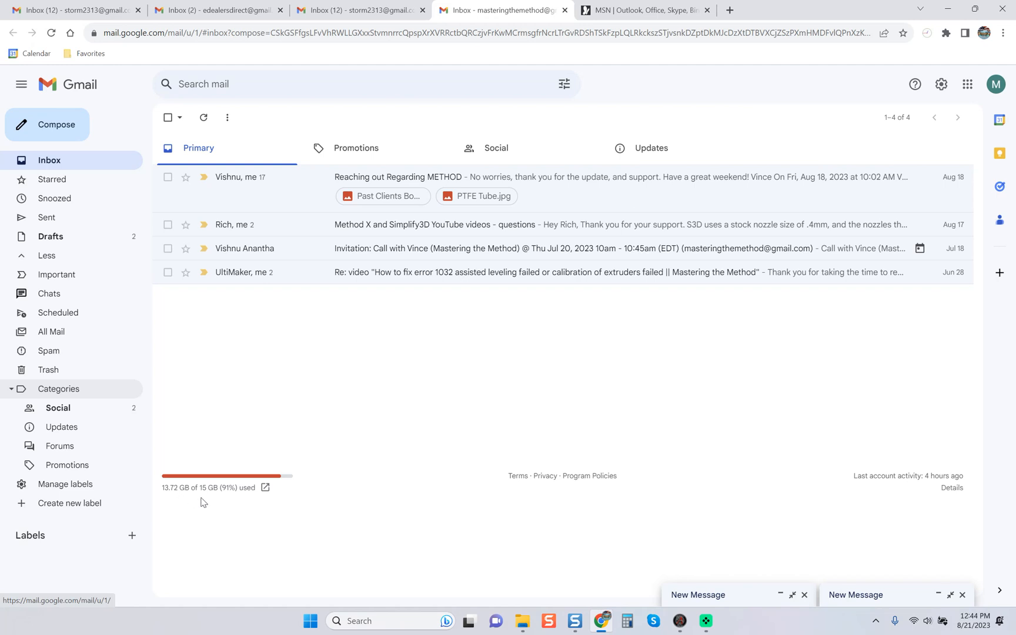
mouse_move(186, 509)
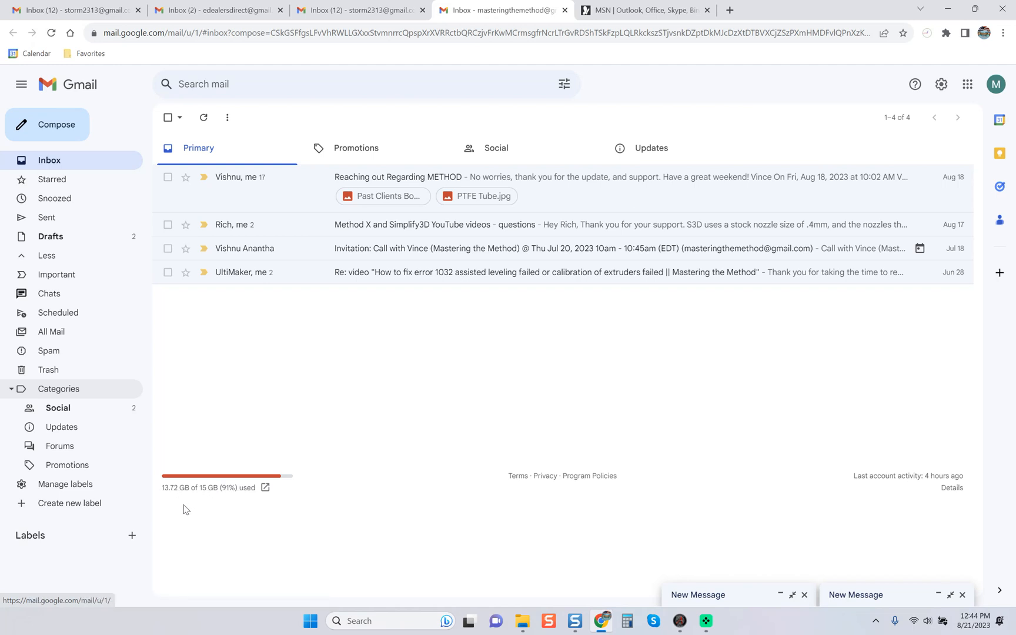
mouse_move(441, 362)
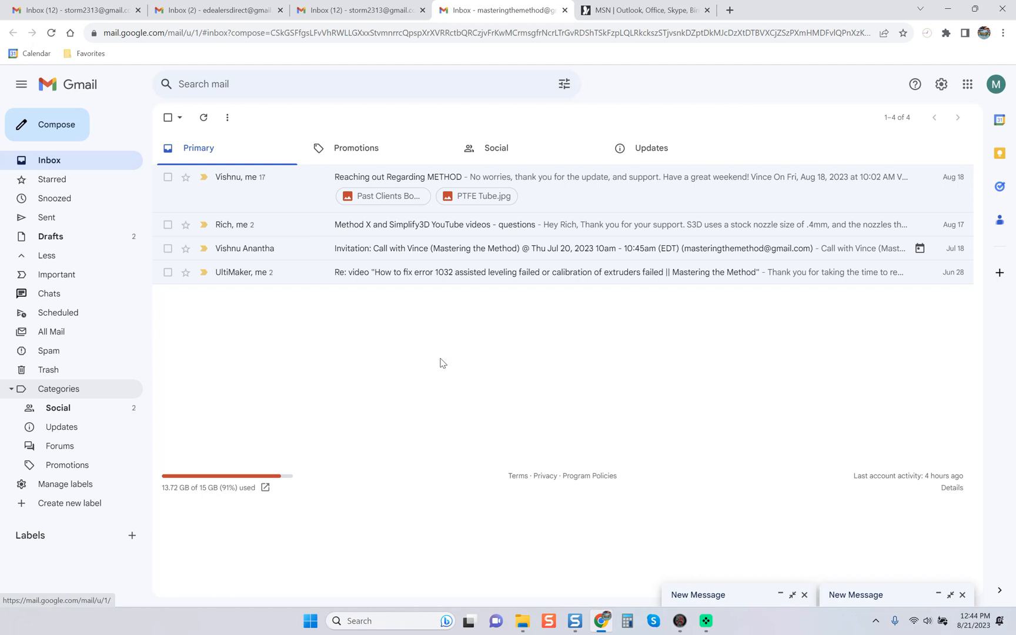
mouse_move(210, 509)
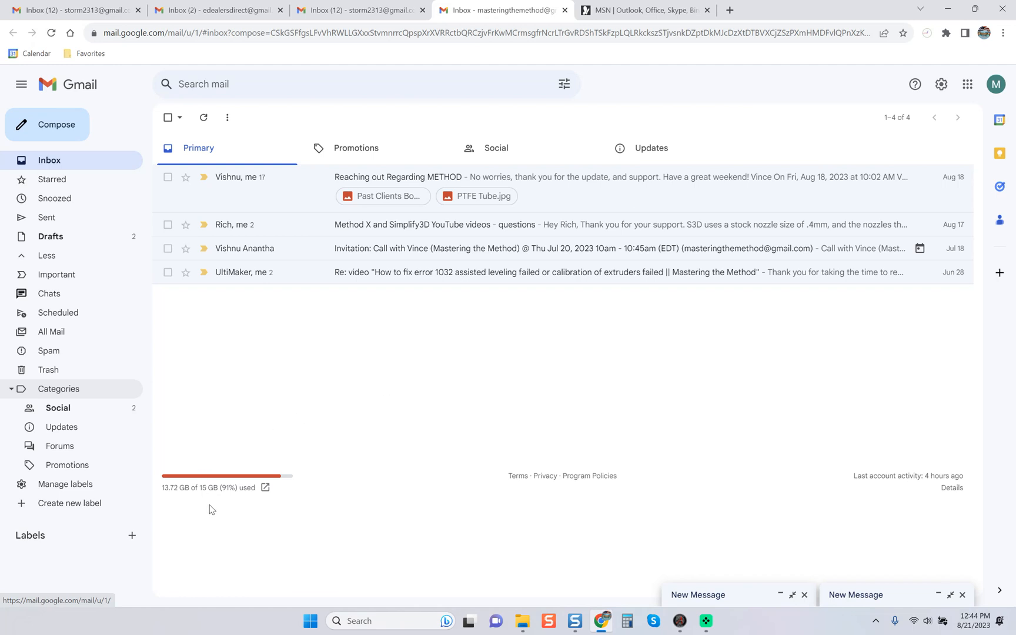
mouse_move(385, 385)
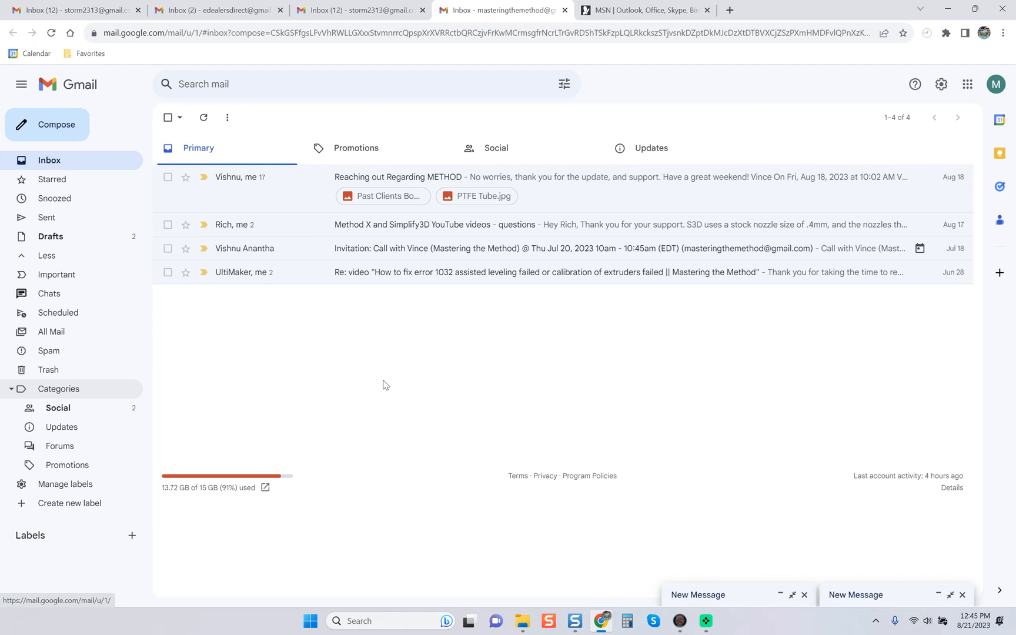
mouse_move(527, 379)
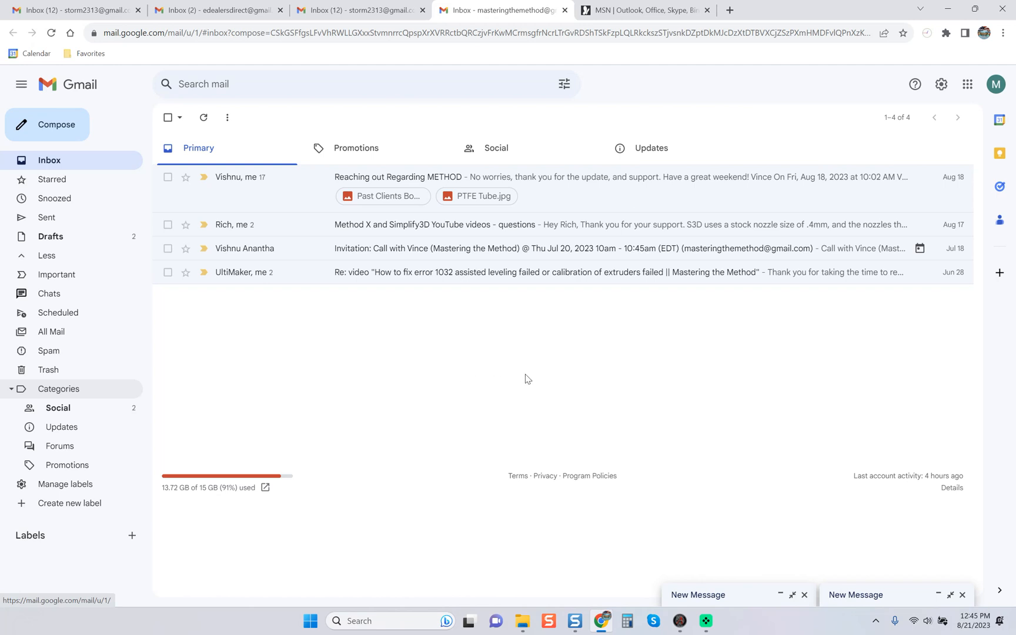